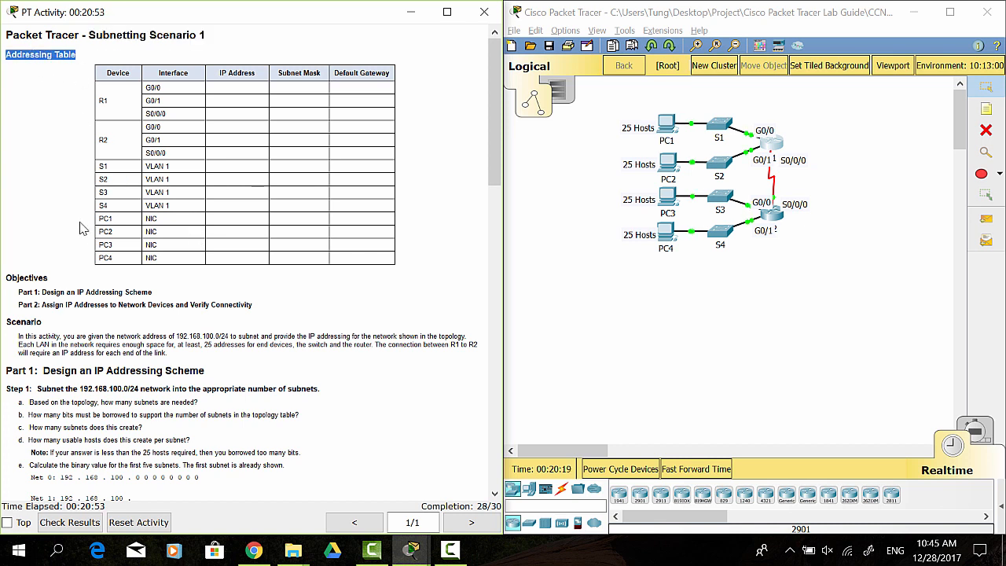
- Read through the activity scenario and Part 1 instructions
{"action": "scroll", "scroll_direction": "down", "scroll_amount": 3}
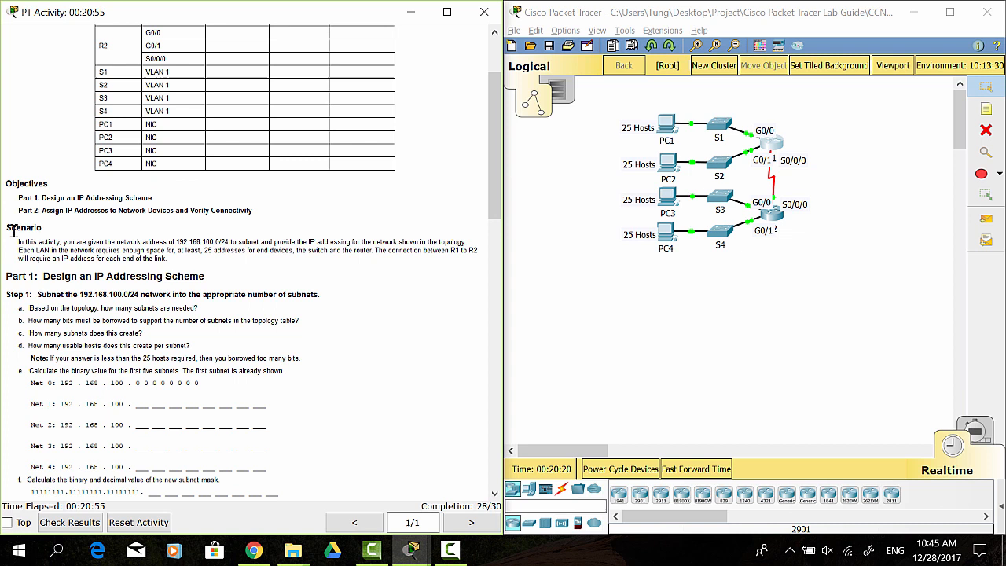
{"action": "double_click", "coordinate": [24, 227]}
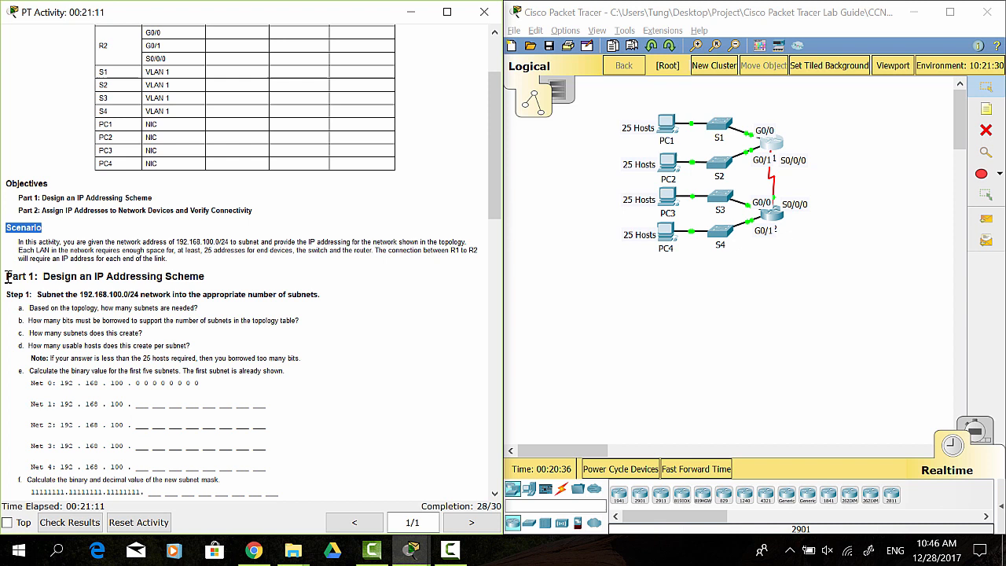
{"action": "triple_click", "coordinate": [103, 277]}
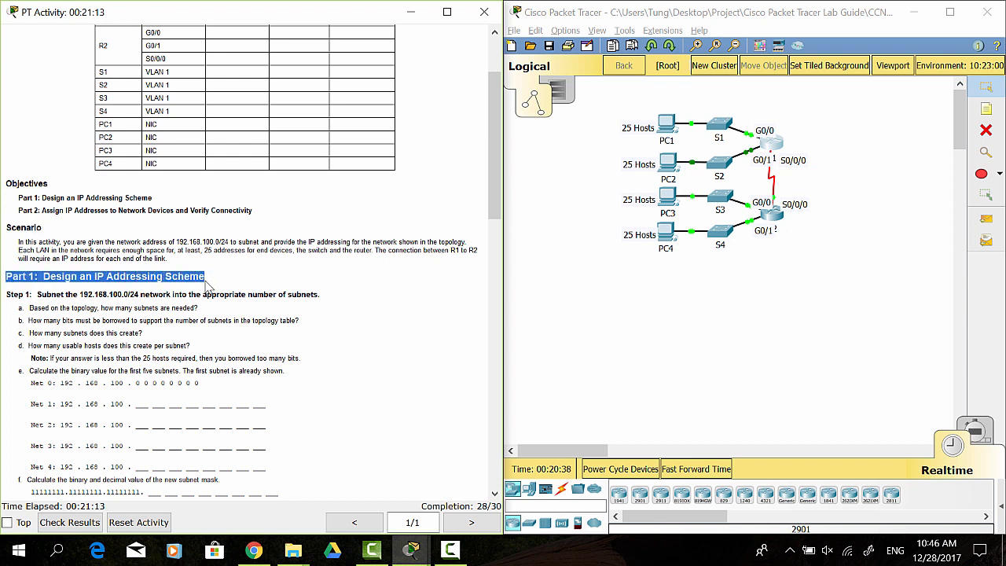
{"action": "mouse_move", "coordinate": [330, 320]}
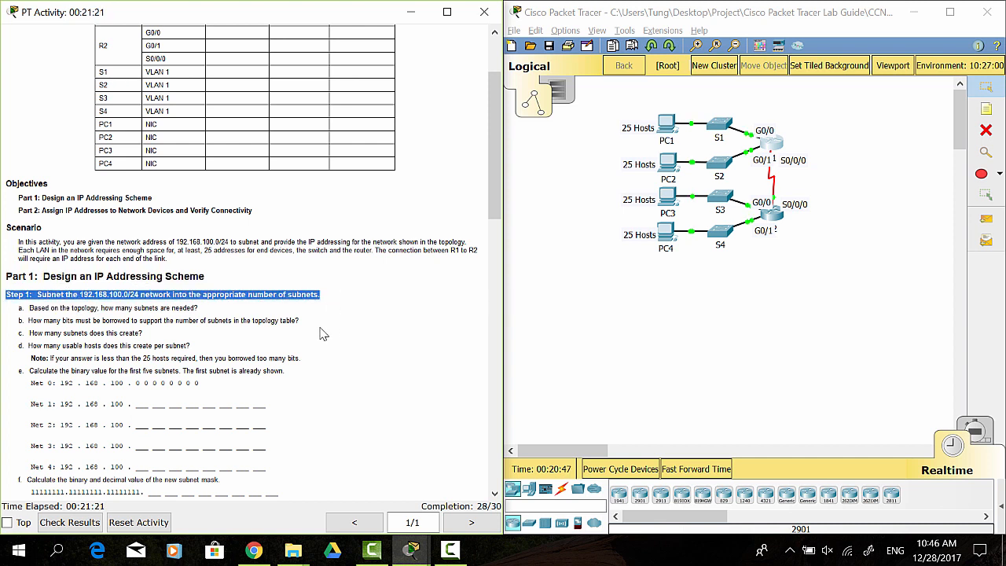
{"action": "scroll", "scroll_direction": "down", "scroll_amount": 3}
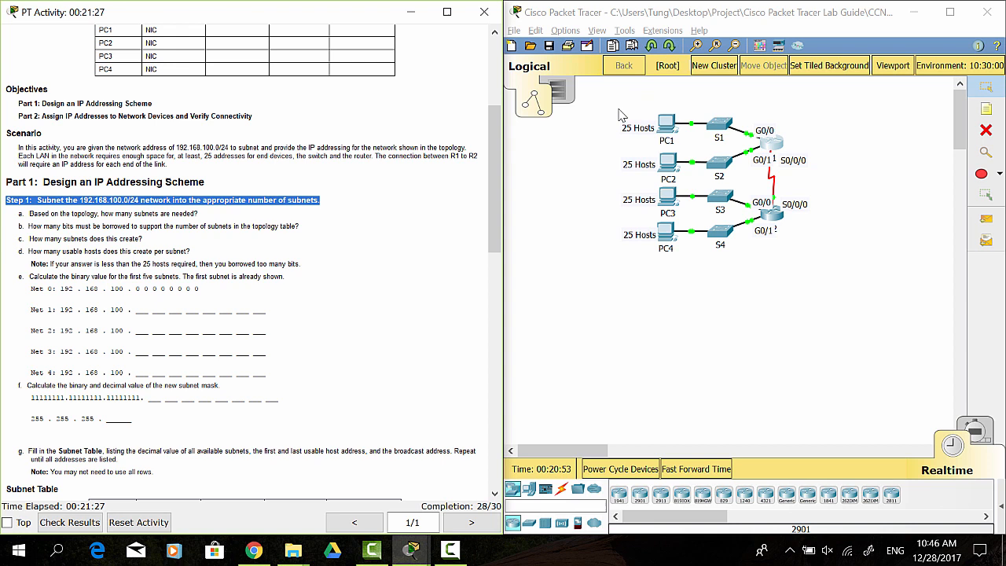
{"action": "left_click_drag", "start_coordinate": [610, 110], "coordinate": [751, 142]}
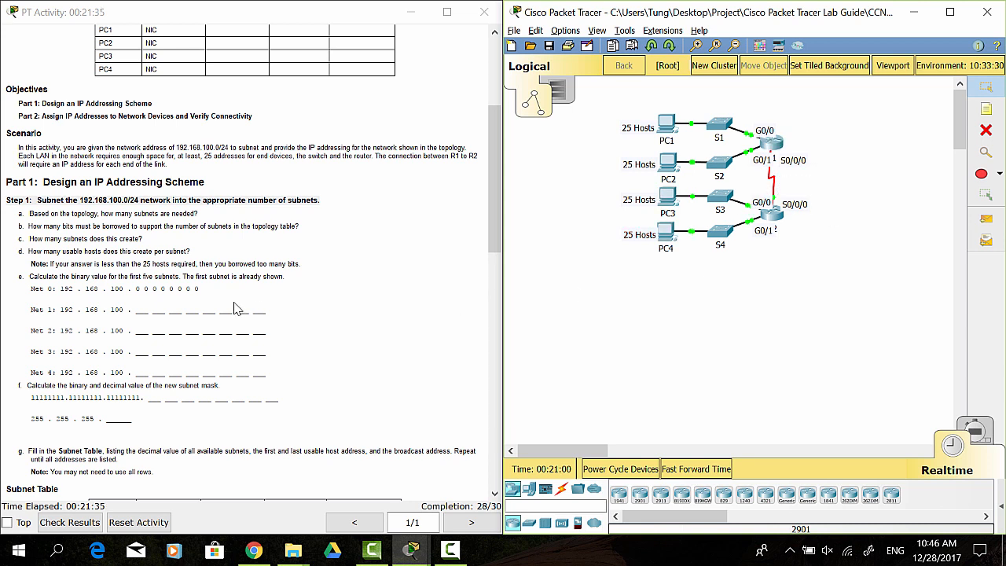
{"action": "scroll", "scroll_direction": "down", "scroll_amount": 3}
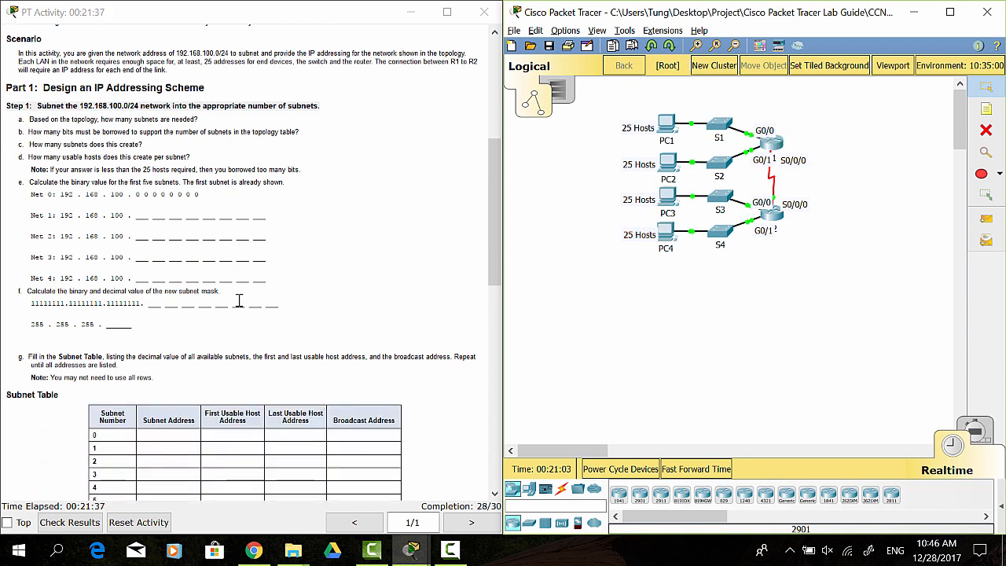
{"action": "scroll", "scroll_direction": "down", "scroll_amount": 3}
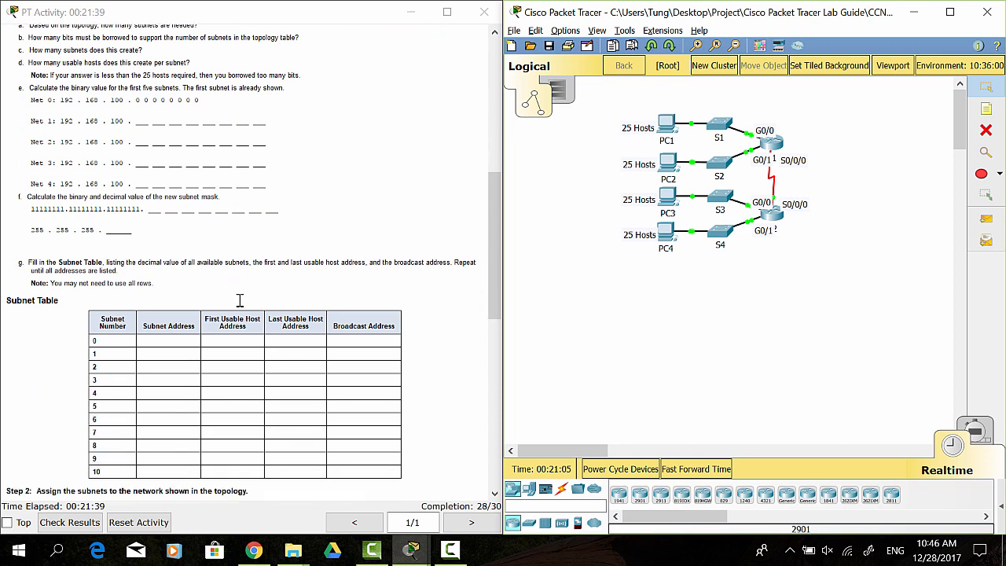
{"action": "scroll", "scroll_direction": "down", "scroll_amount": 3}
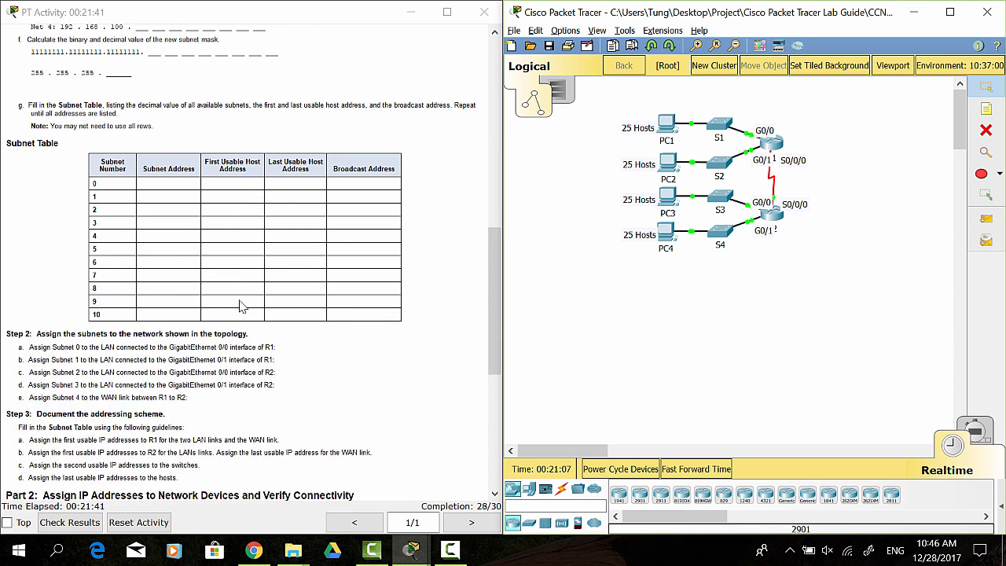
{"action": "scroll", "scroll_direction": "down", "scroll_amount": 3}
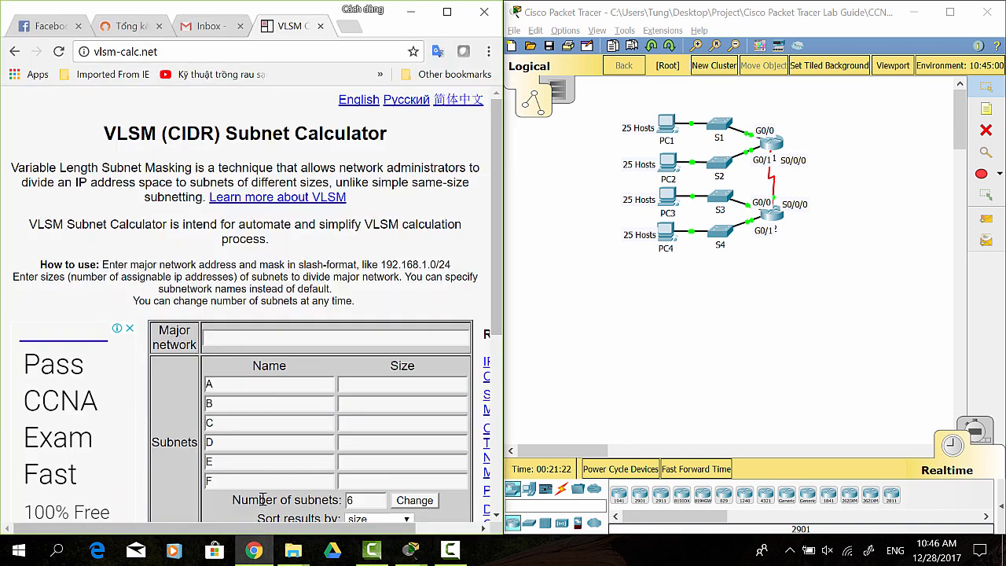
- Enter 192.168.100.0/24 as the major network in the VLSM calculator
{"action": "left_click", "coordinate": [125, 51]}
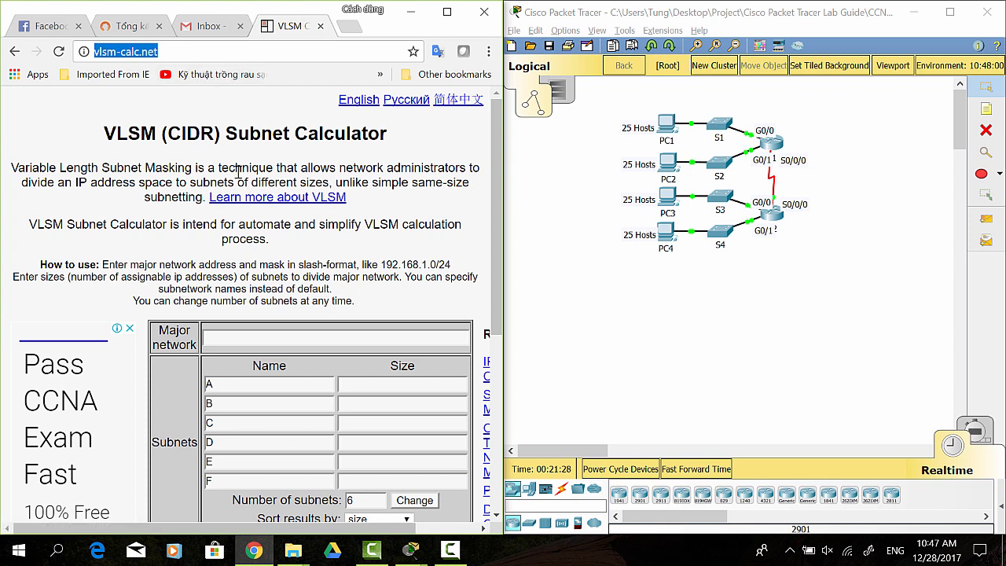
{"action": "left_click", "coordinate": [269, 384]}
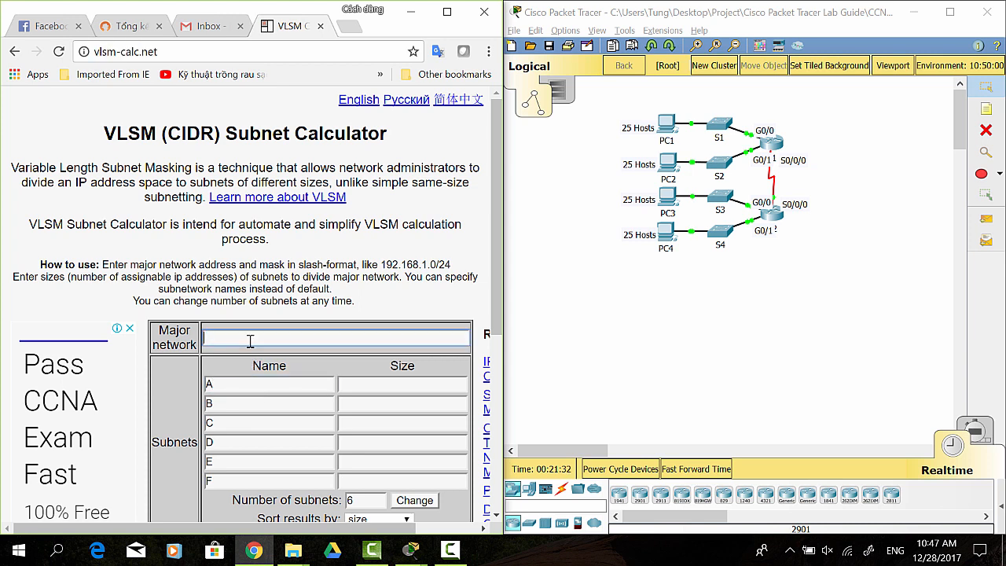
{"action": "type", "text": "192.168."}
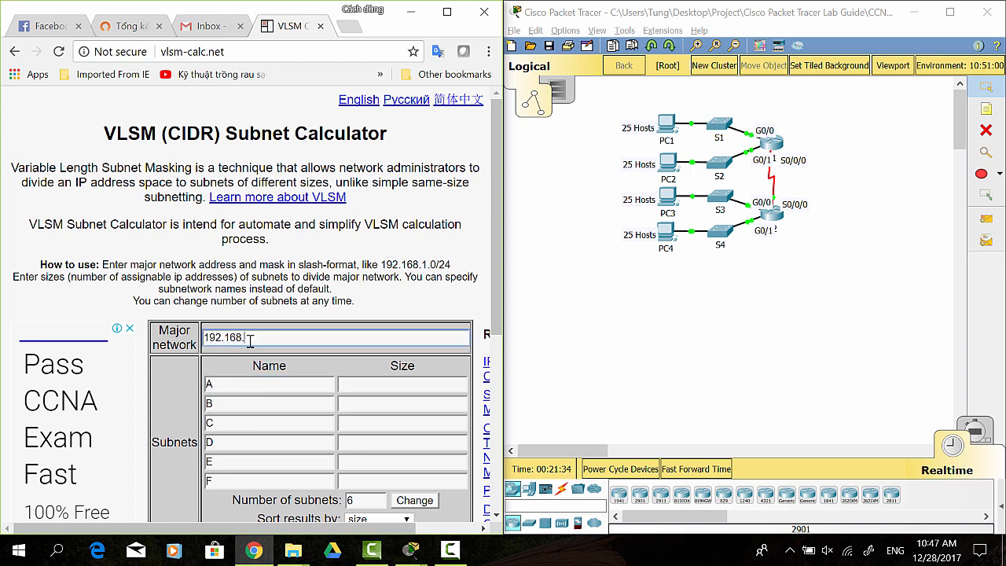
{"action": "type", "text": "100.0/24"}
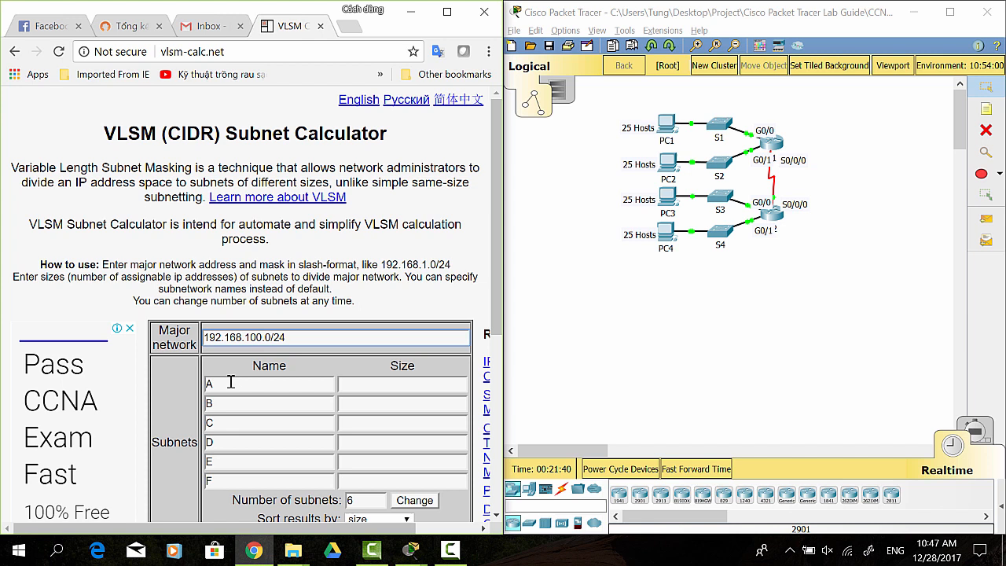
- Name the five subnets subnet 0 through subnet 4
{"action": "left_click", "coordinate": [269, 384]}
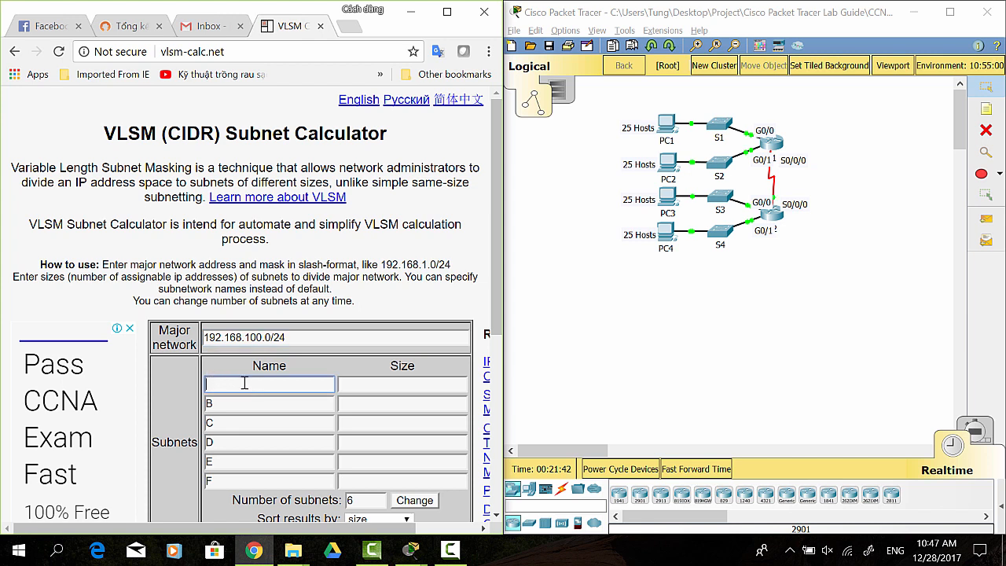
{"action": "type", "text": "sunnet 0"}
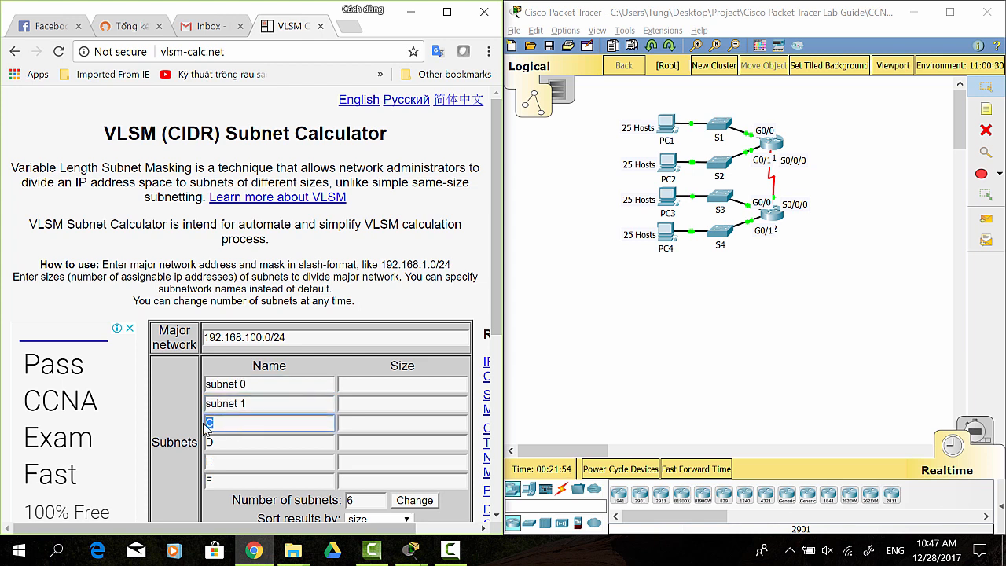
{"action": "type", "text": "subnet 2"}
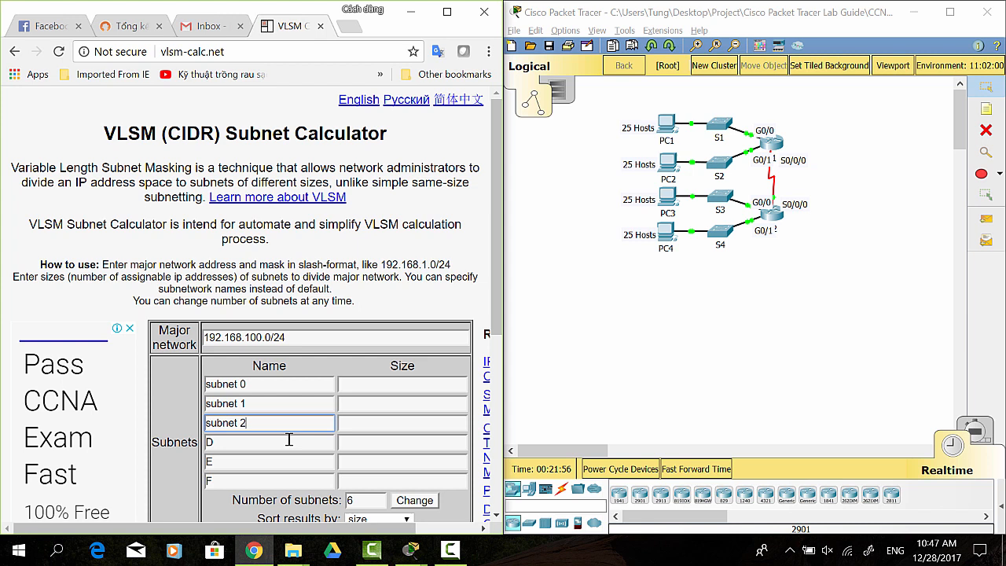
{"action": "type", "text": "subnet 0"}
{"action": "left_click", "coordinate": [366, 500]}
{"action": "type", "text": "5"}
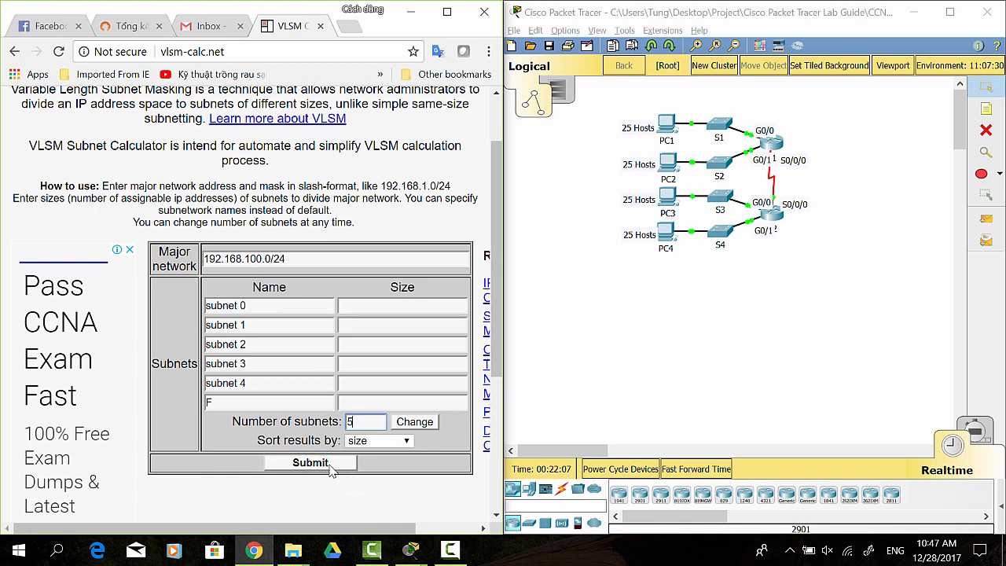
- Size all five subnets at 25 hosts and calculate the /27 allocations
{"action": "left_click", "coordinate": [311, 462]}
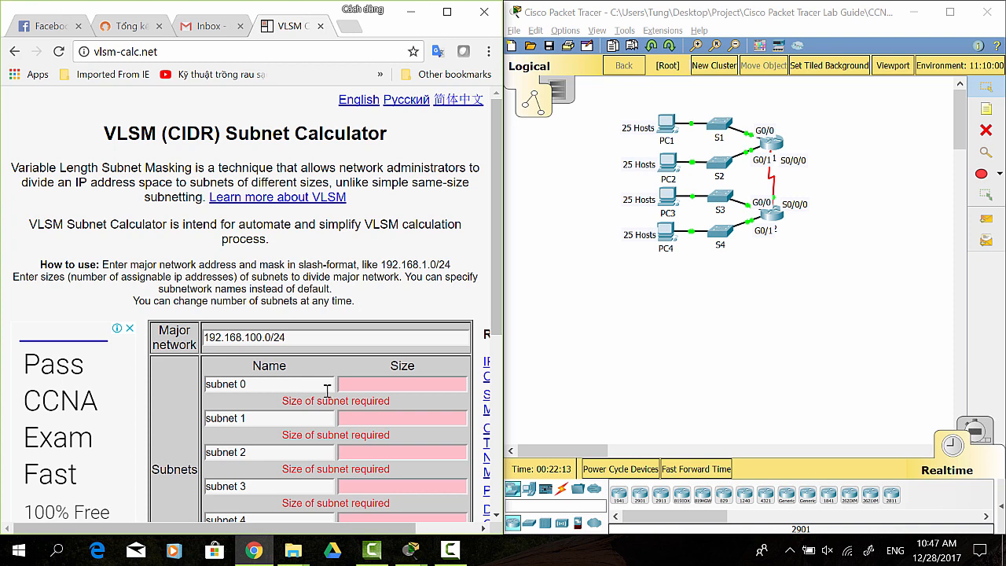
{"action": "scroll", "scroll_direction": "down", "scroll_amount": 3}
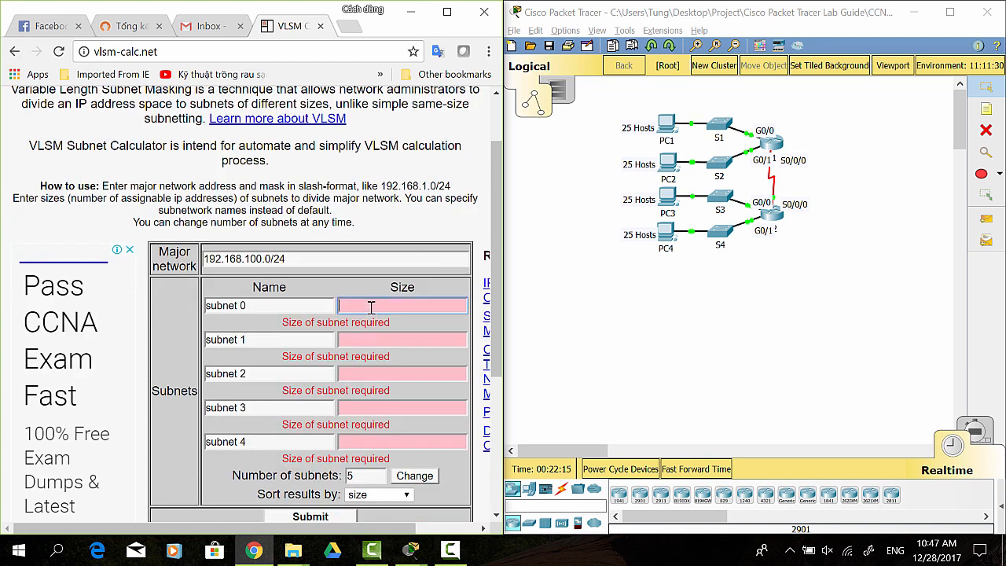
{"action": "type", "text": "25"}
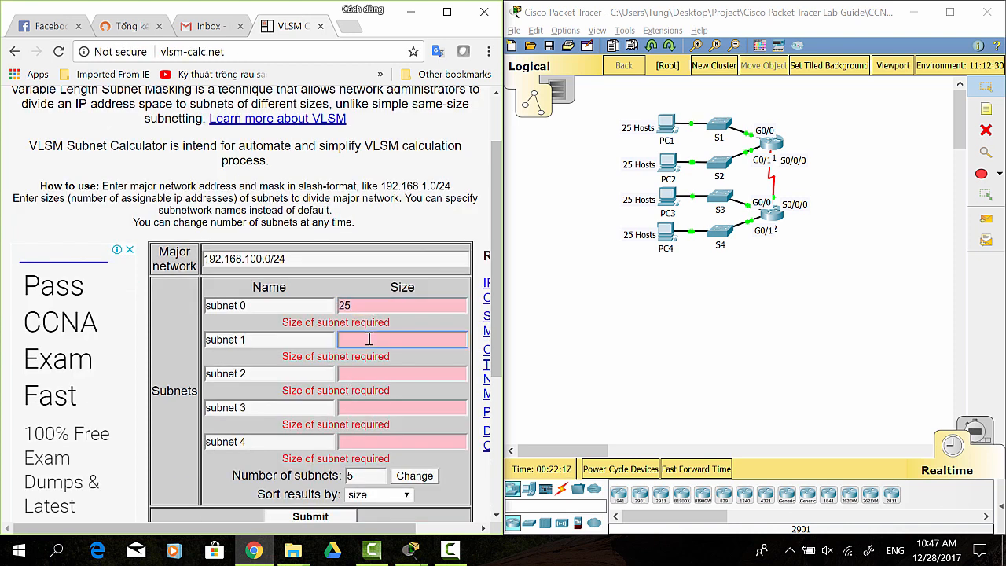
{"action": "type", "text": "25"}
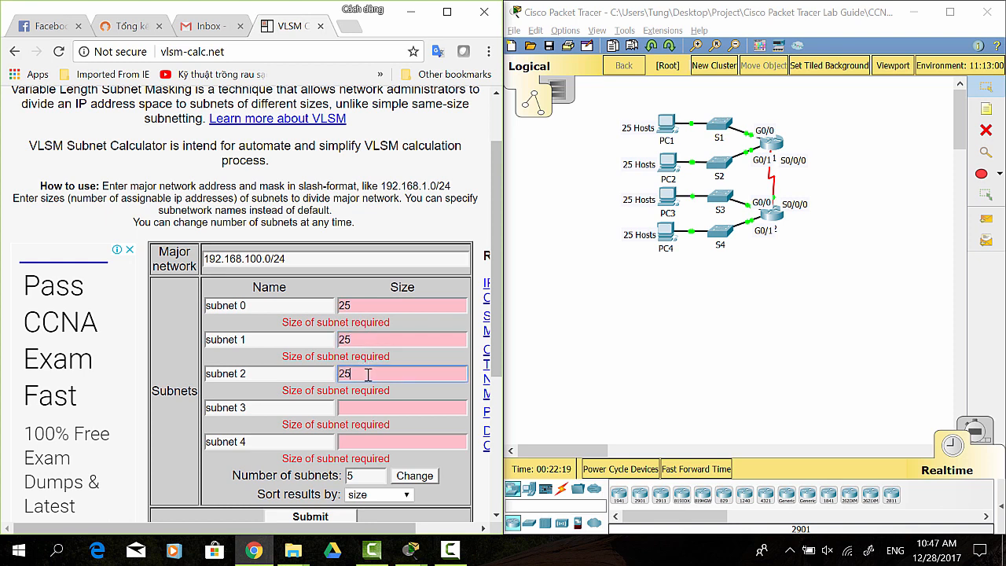
{"action": "type", "text": "25"}
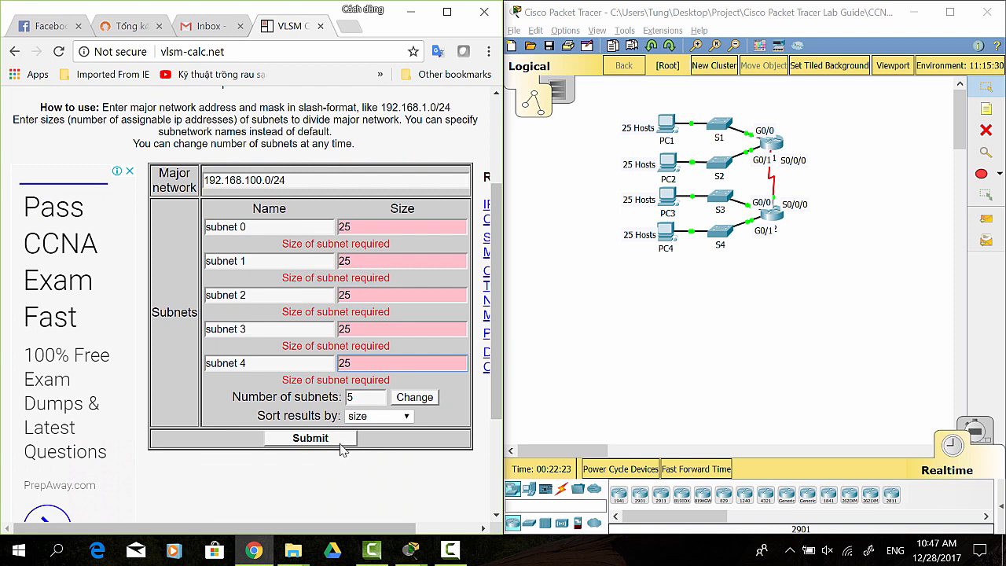
{"action": "left_click", "coordinate": [312, 437]}
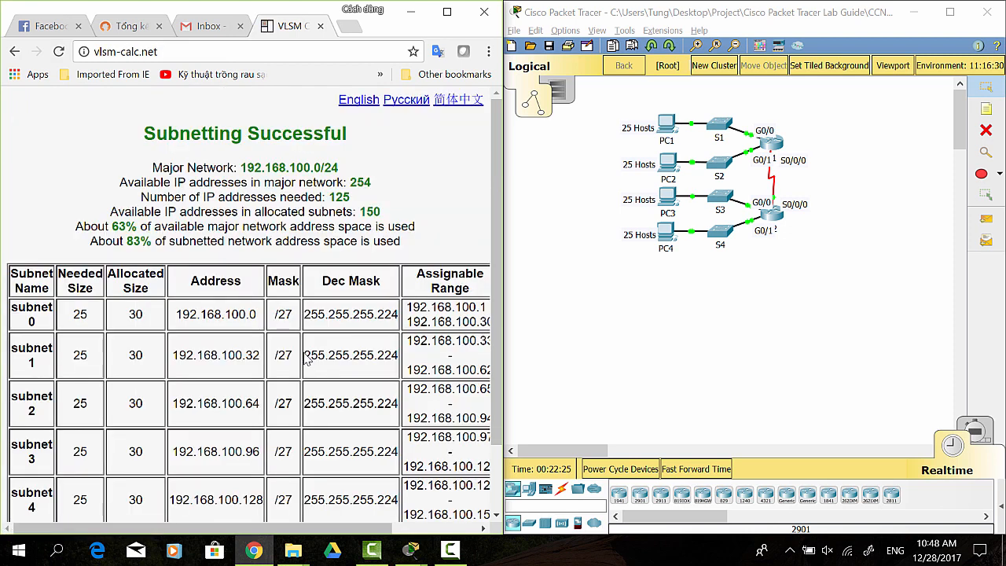
- Maximize the browser to show the full results table of the five /27 subnets
{"action": "left_click", "coordinate": [447, 11]}
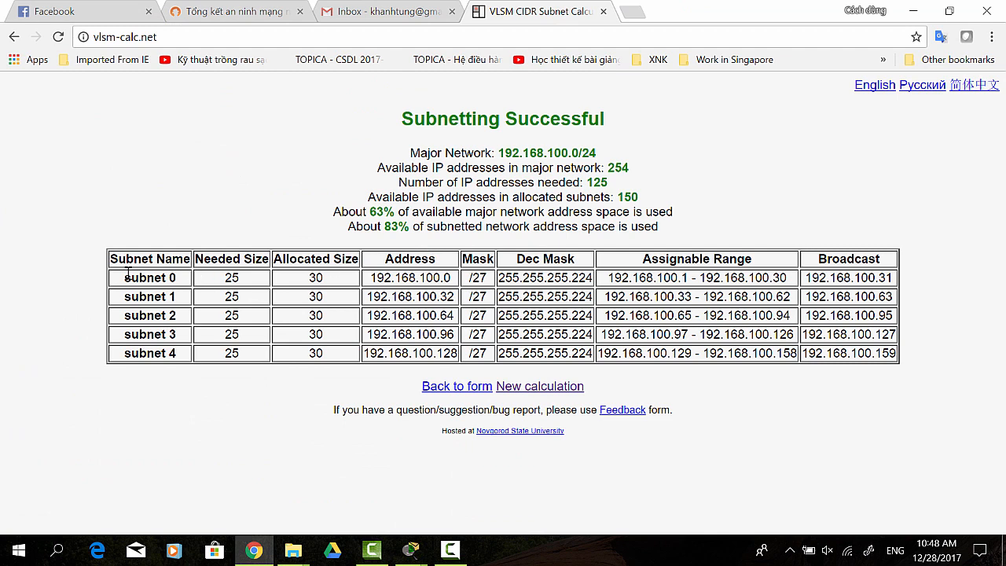
{"action": "double_click", "coordinate": [150, 277]}
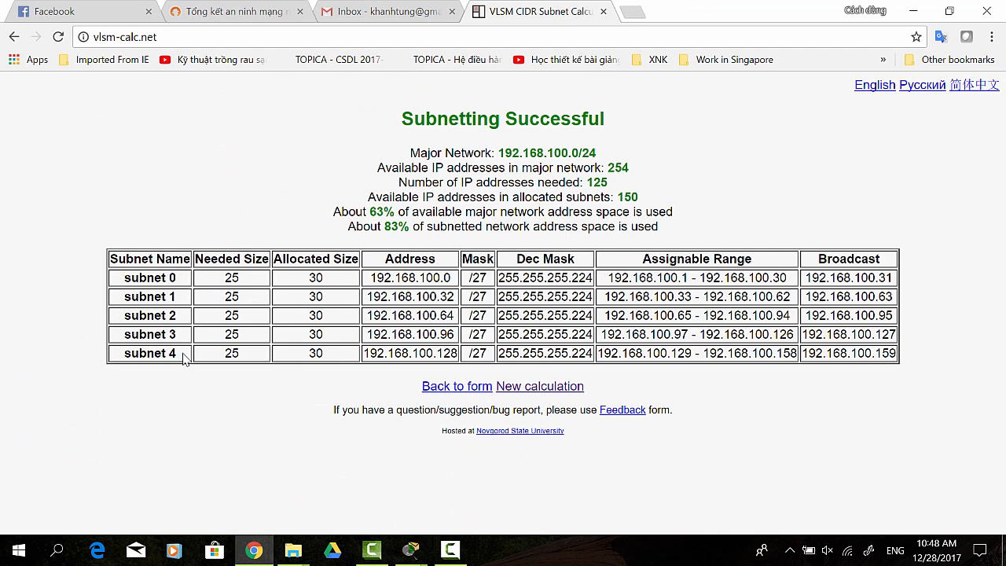
{"action": "mouse_move", "coordinate": [412, 549]}
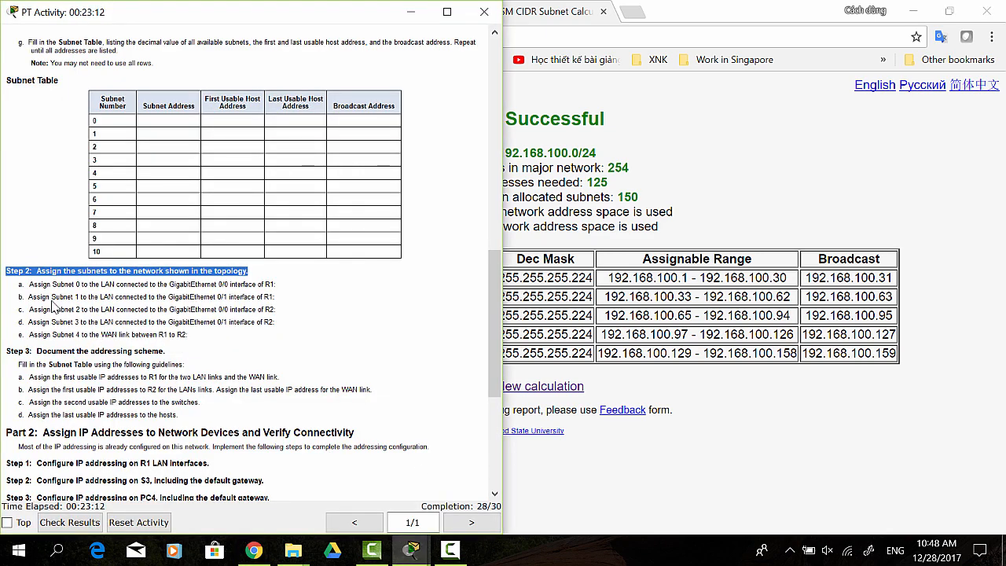
- Highlight the Step 2 subnet assignments and scroll to the Step 3 guidelines
{"action": "left_click_drag", "start_coordinate": [12, 270], "coordinate": [210, 333]}
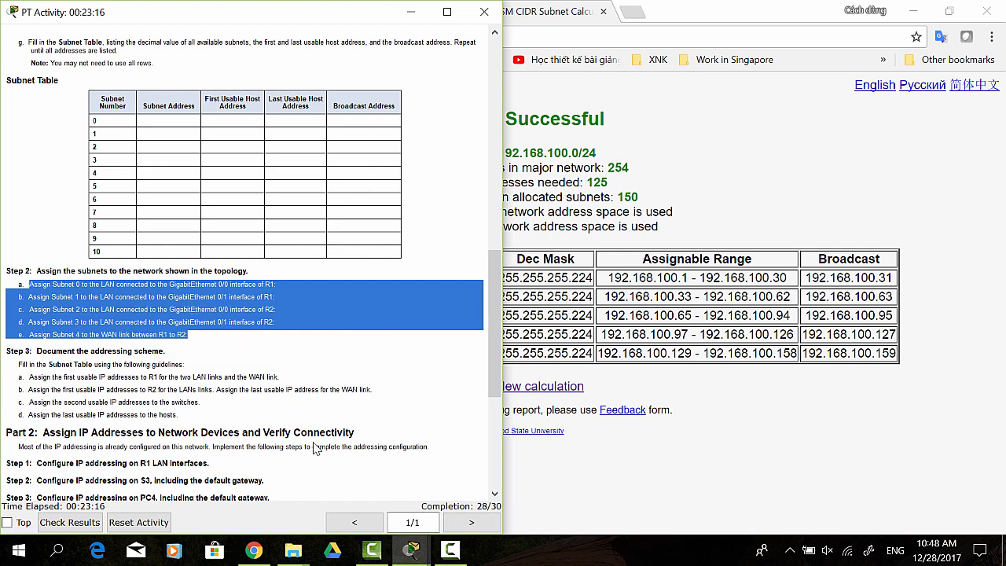
{"action": "mouse_move", "coordinate": [289, 415]}
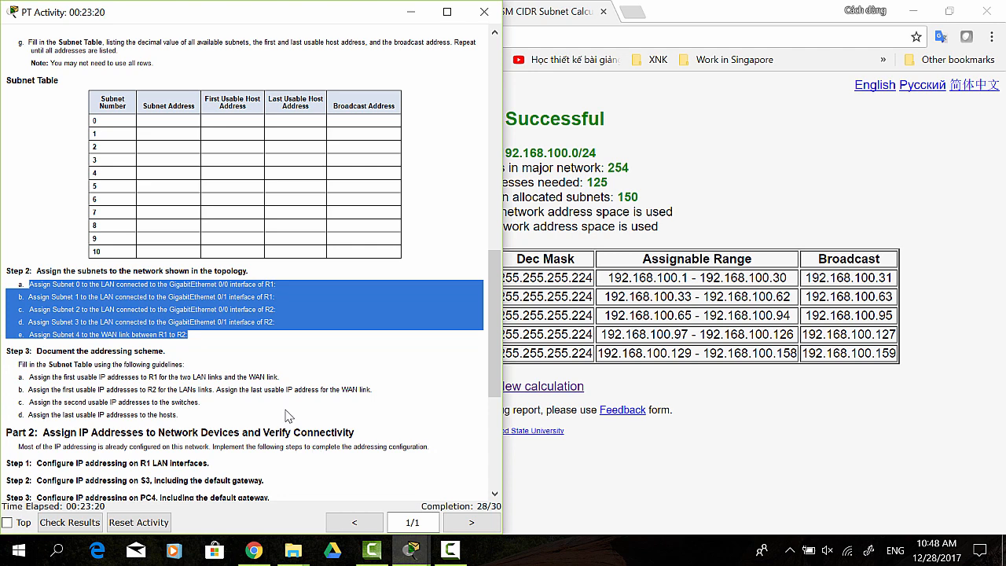
{"action": "scroll", "scroll_direction": "down", "scroll_amount": 3}
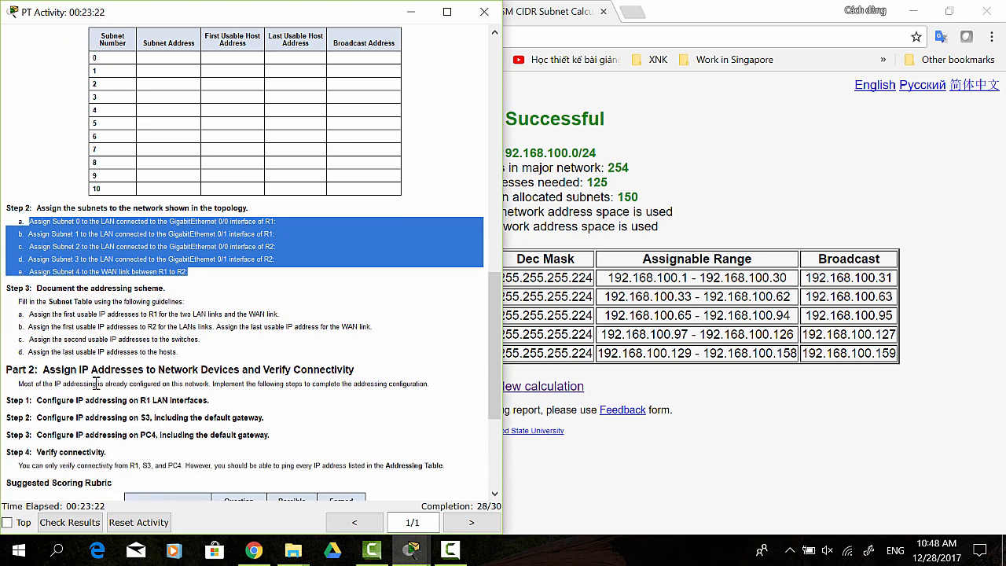
{"action": "mouse_move", "coordinate": [19, 311]}
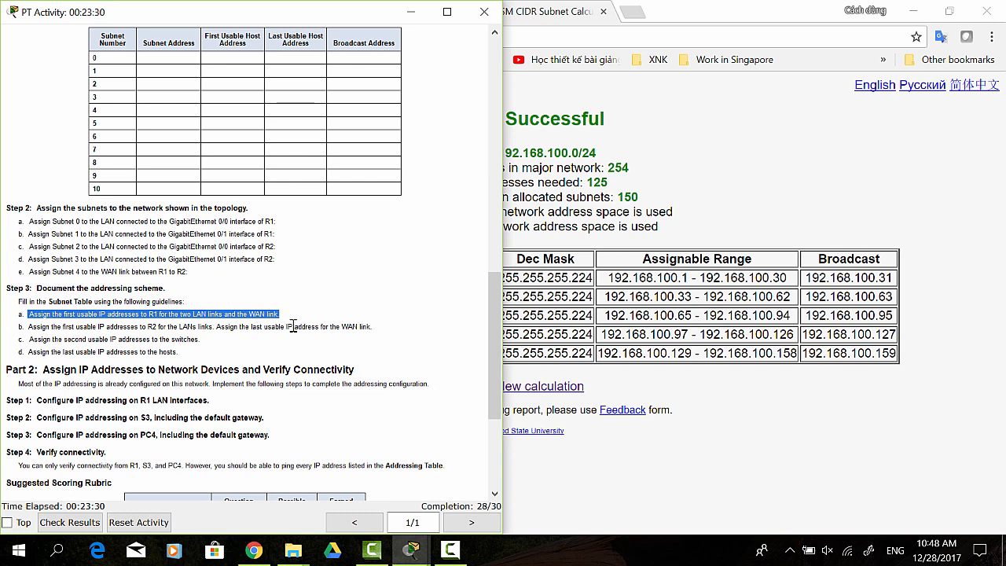
{"action": "mouse_move", "coordinate": [358, 396]}
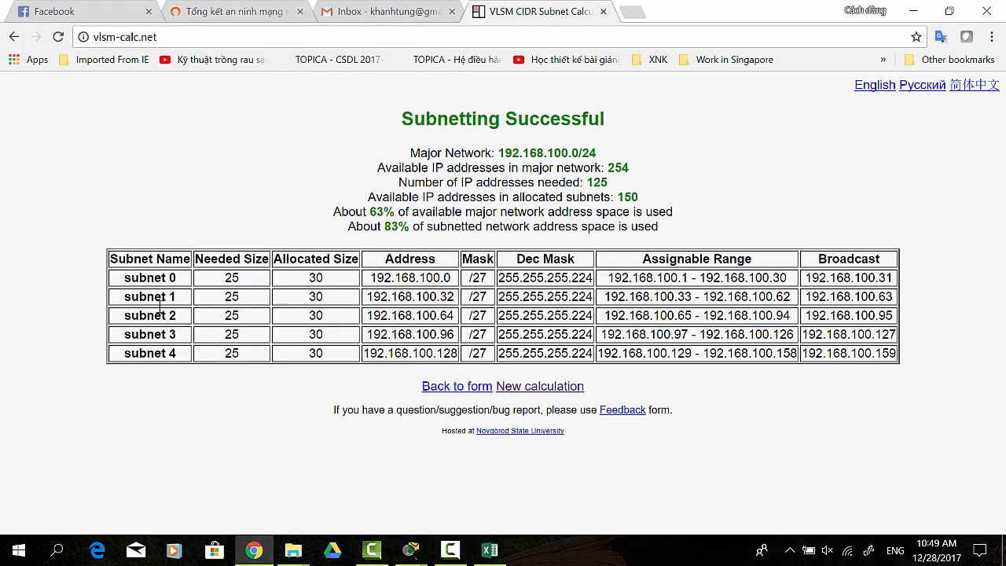
{"action": "mouse_move", "coordinate": [220, 264]}
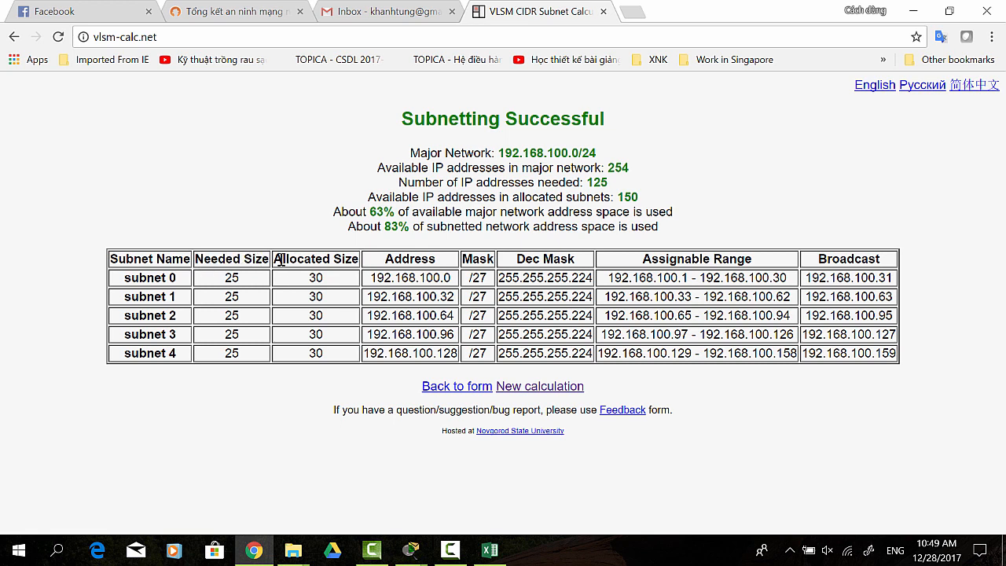
- Mark the Assignable Range and Broadcast column headings in the results table
{"action": "double_click", "coordinate": [314, 257]}
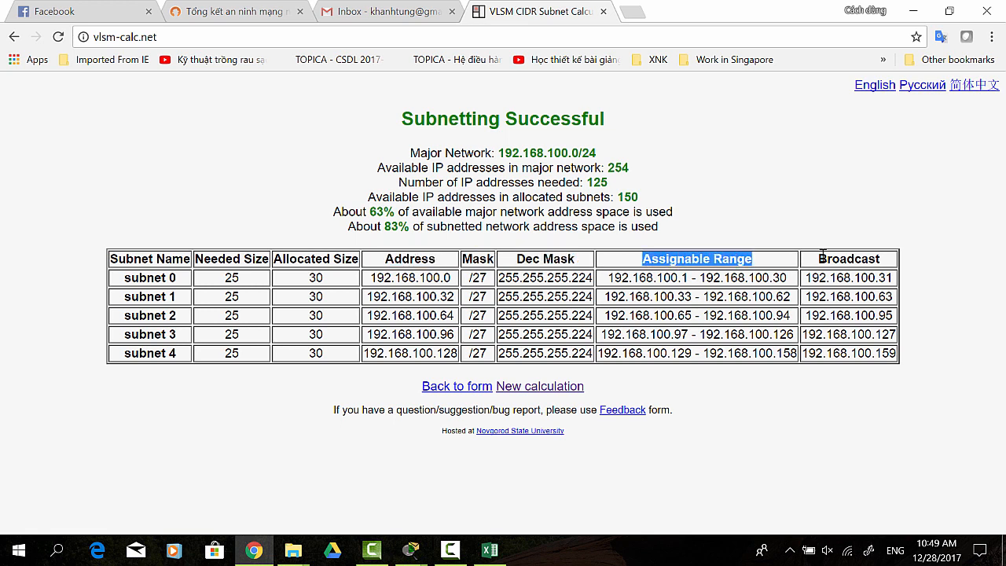
{"action": "left_click", "coordinate": [849, 257]}
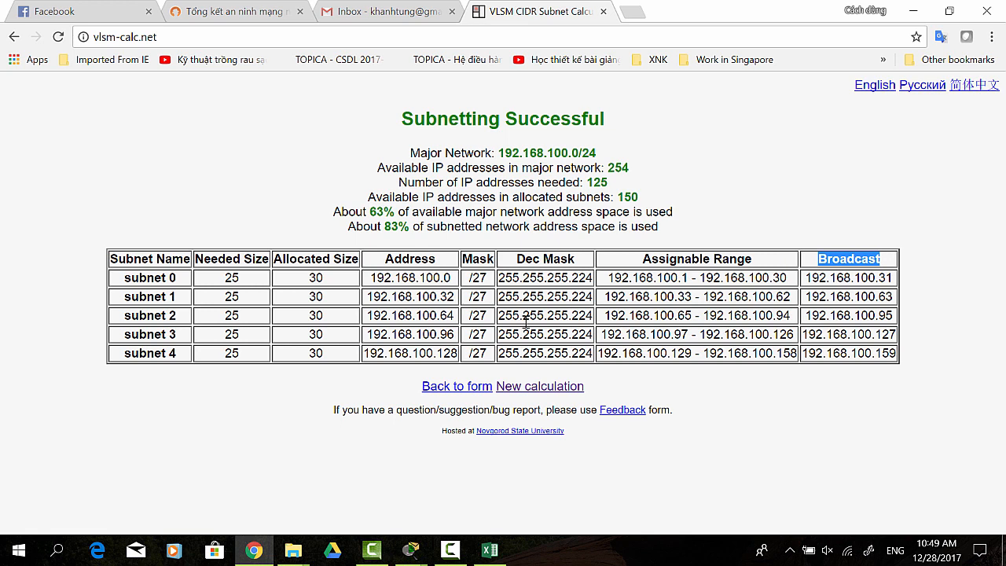
{"action": "mouse_move", "coordinate": [776, 431]}
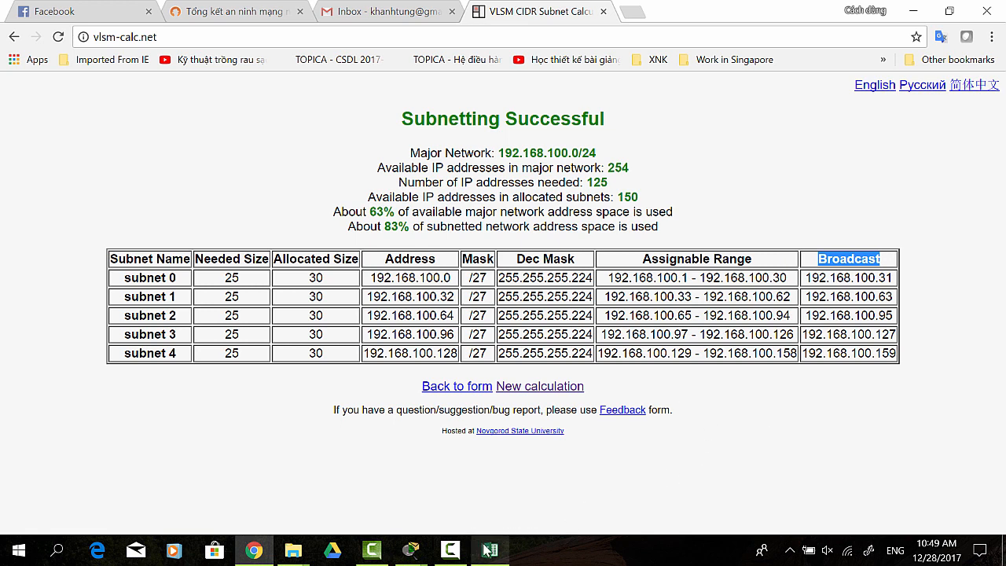
{"action": "mouse_move", "coordinate": [410, 550]}
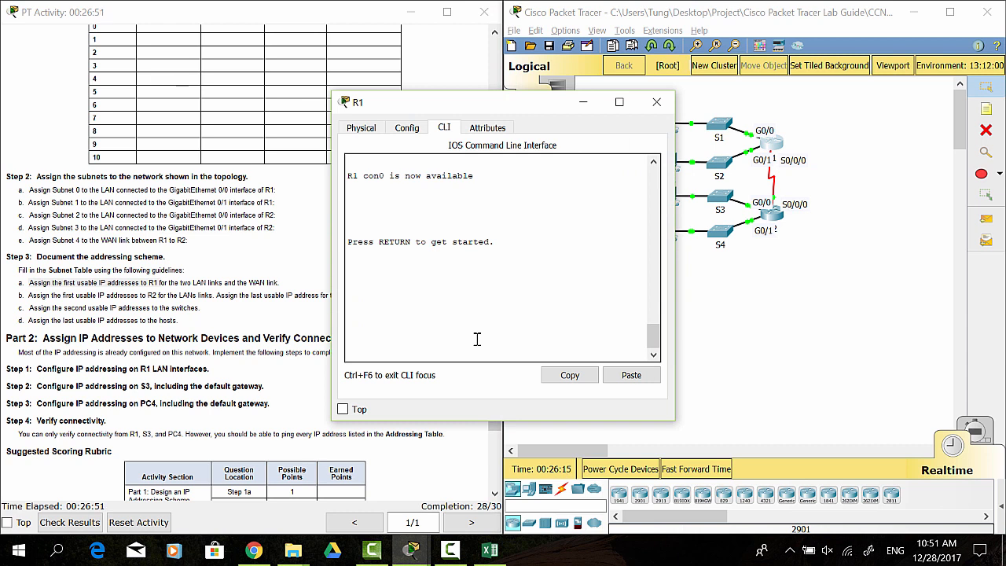
- Start R1's command session and enter privileged EXEC mode with 'en'
{"action": "key", "text": "Return"}
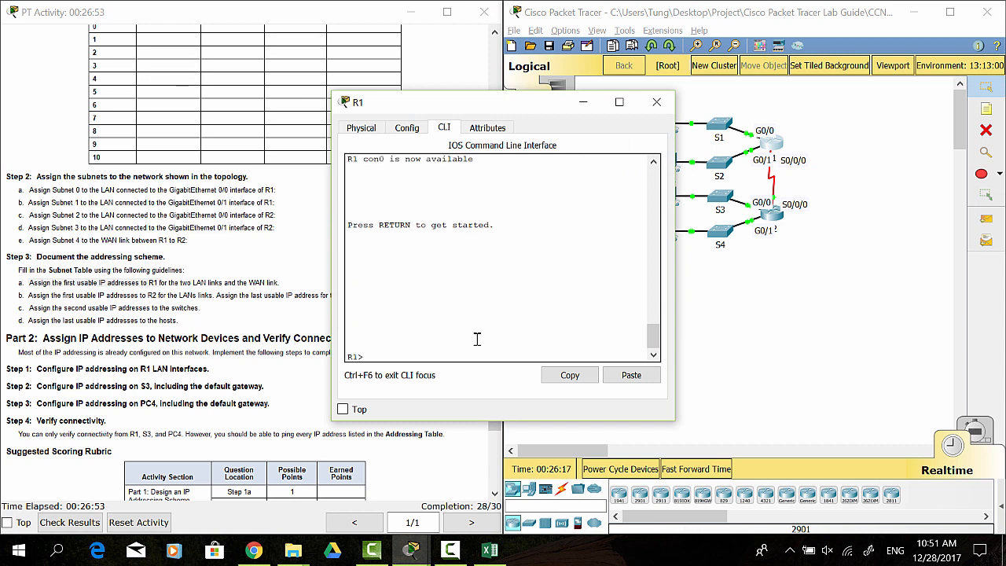
{"action": "type", "text": "en"}
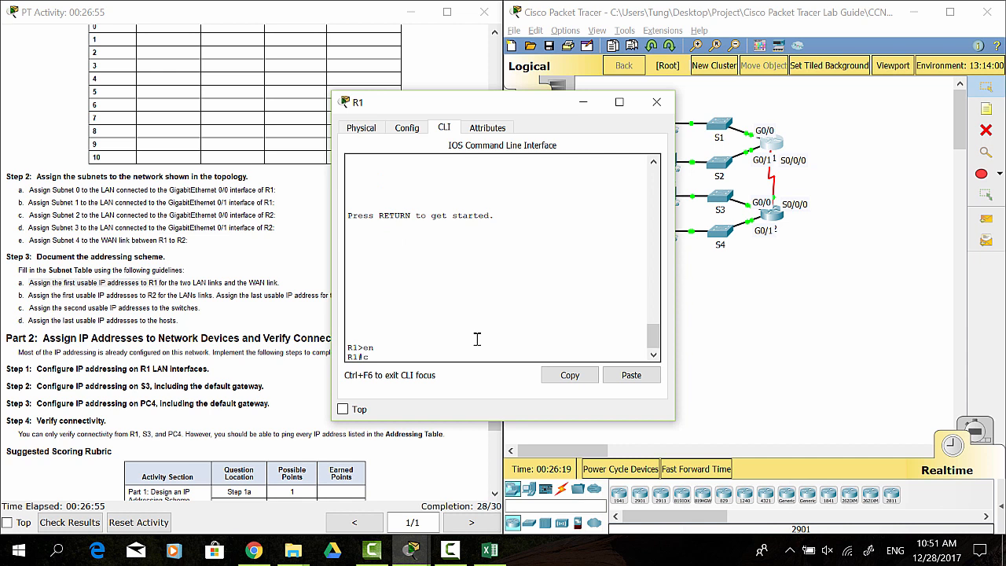